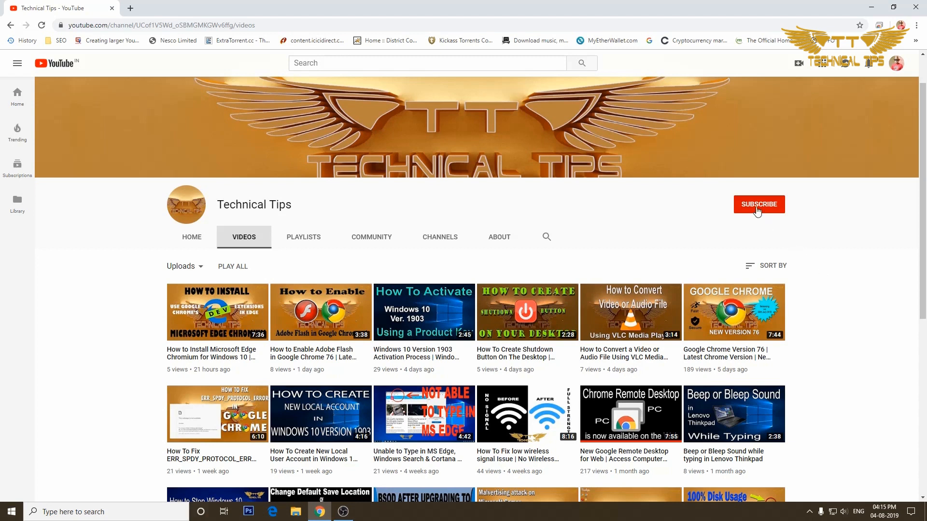
- Subscribe to the Technical Tips YouTube channel
{"action": "left_click", "coordinate": [758, 203]}
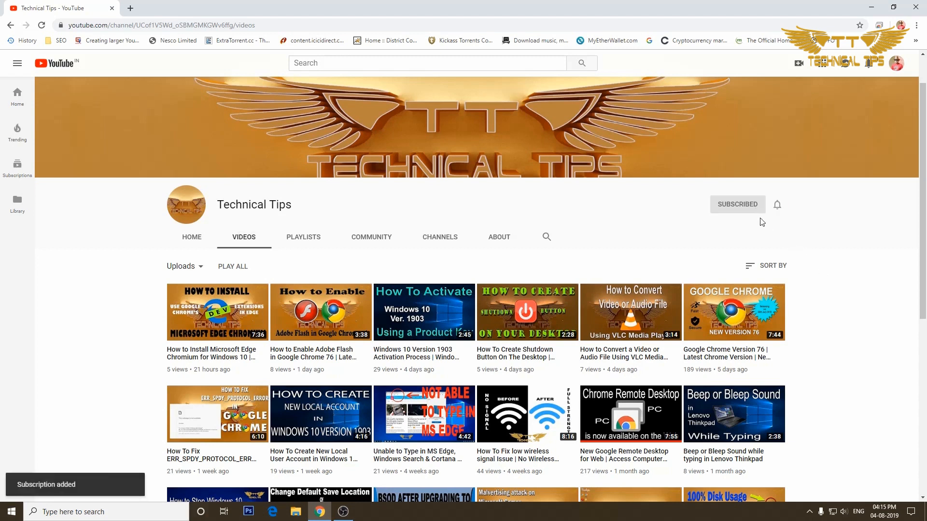
{"action": "mouse_move", "coordinate": [780, 218]}
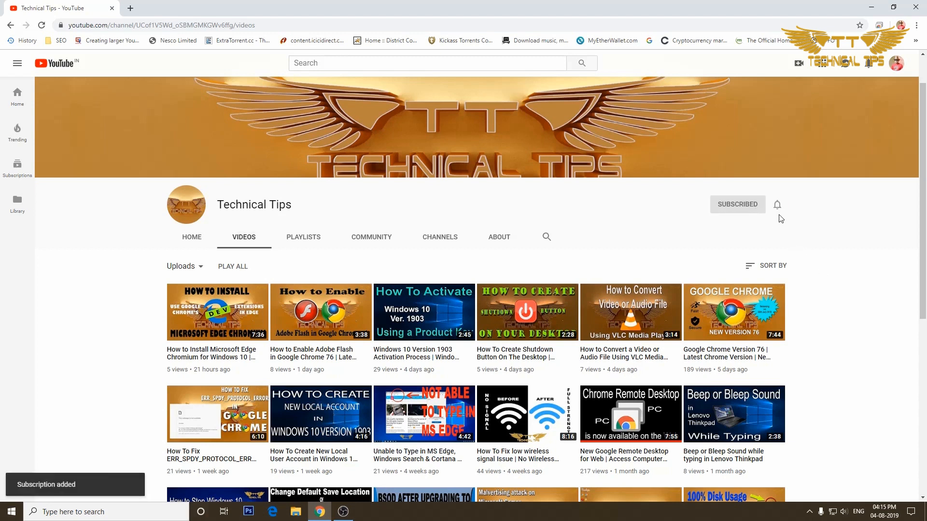
{"action": "mouse_move", "coordinate": [777, 205]}
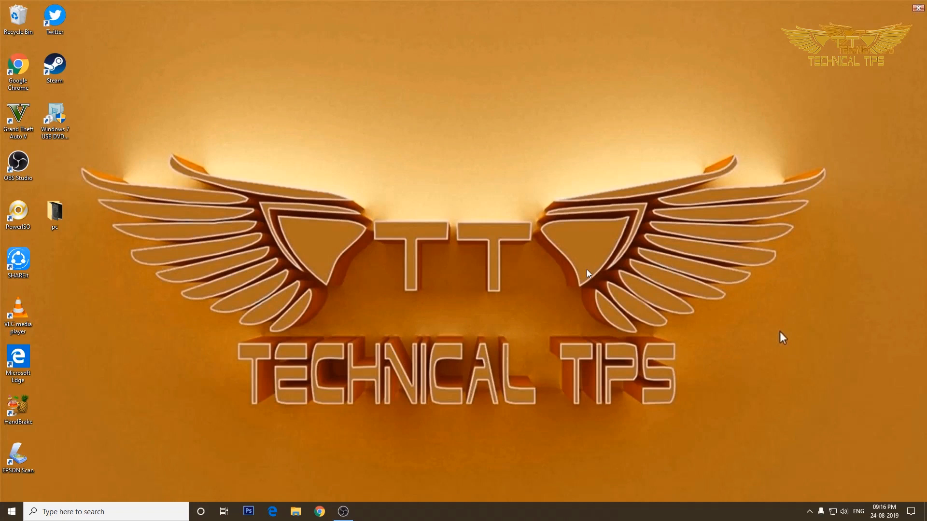
{"action": "mouse_move", "coordinate": [742, 136]}
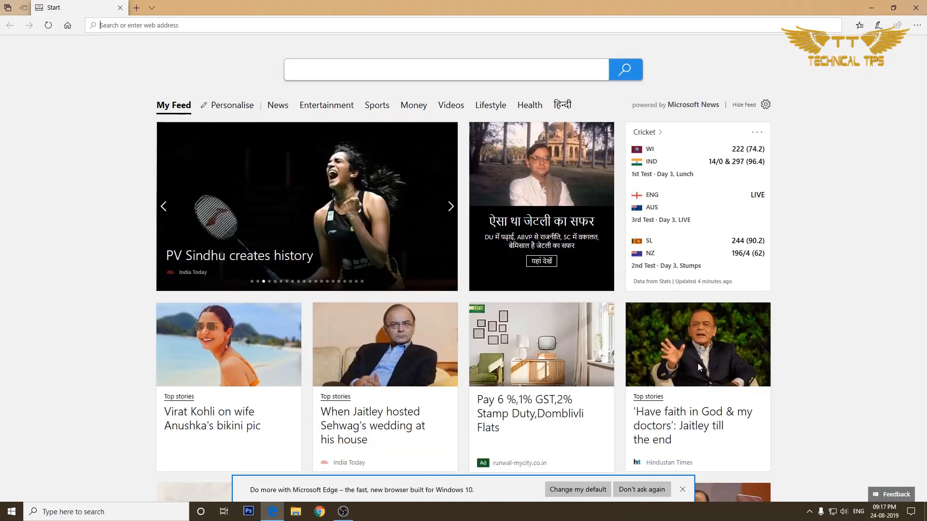
- Dismiss the make-Edge-default prompt and open Edge's General settings
{"action": "left_click", "coordinate": [450, 206]}
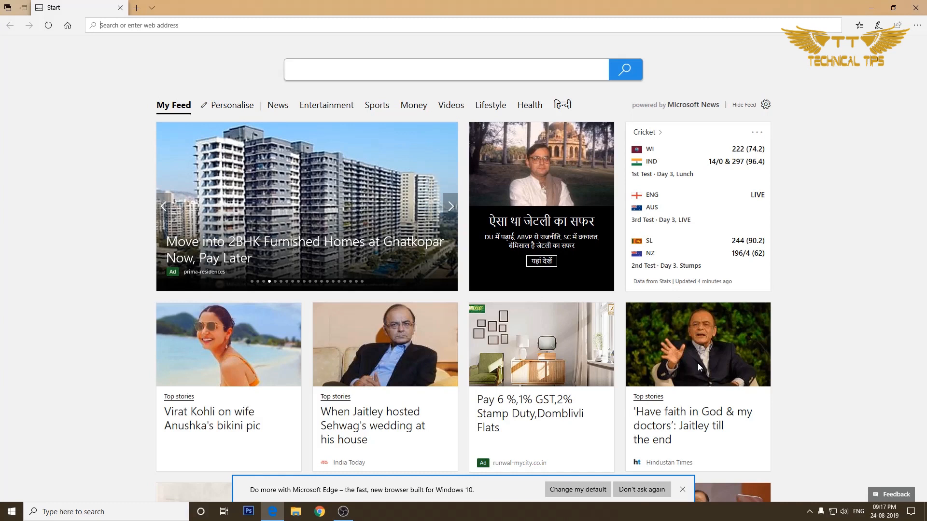
{"action": "left_click", "coordinate": [682, 489]}
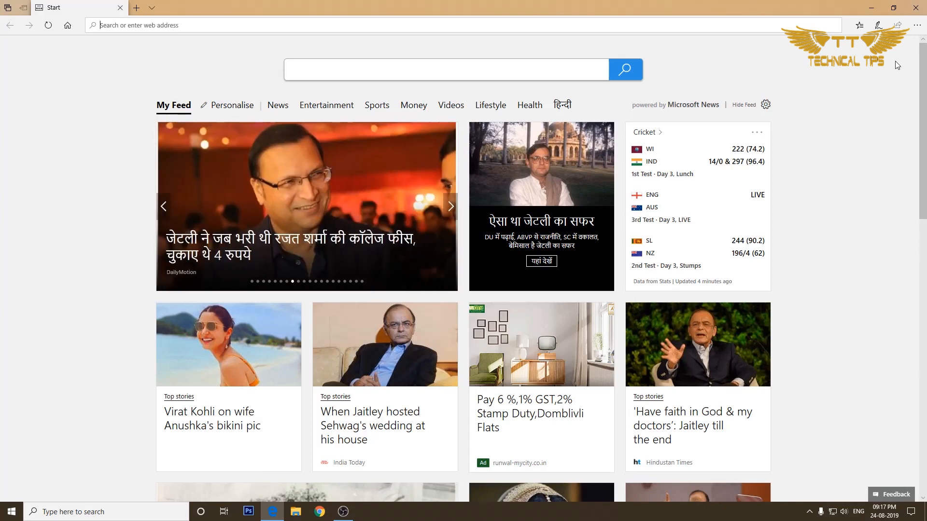
{"action": "mouse_move", "coordinate": [916, 26]}
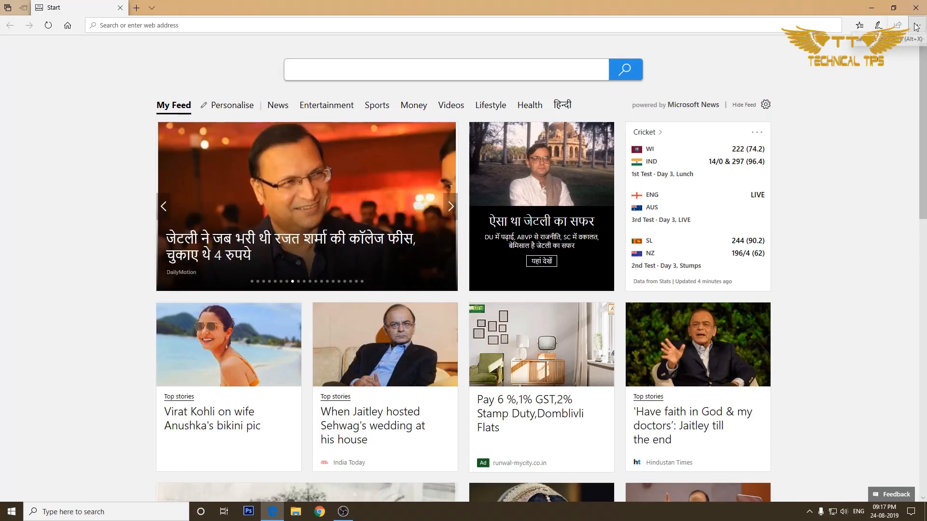
{"action": "left_click", "coordinate": [917, 26]}
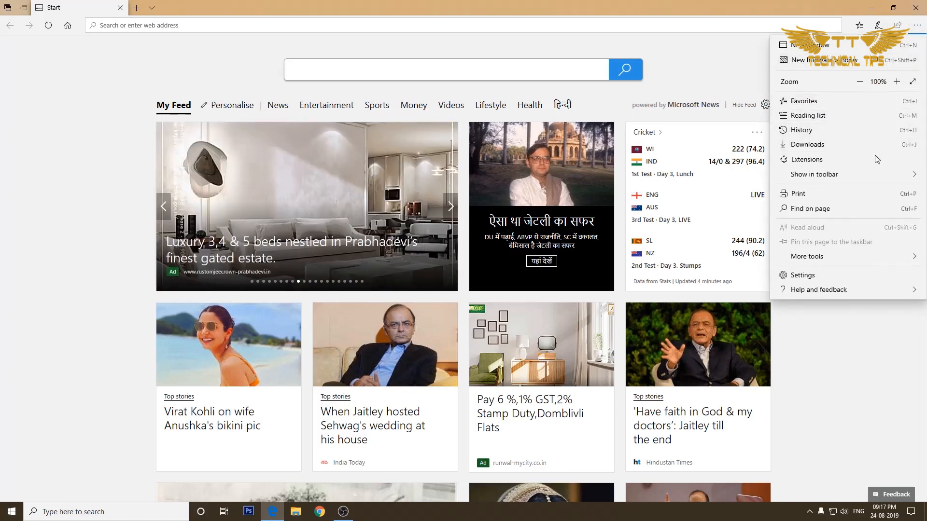
{"action": "mouse_move", "coordinate": [802, 274]}
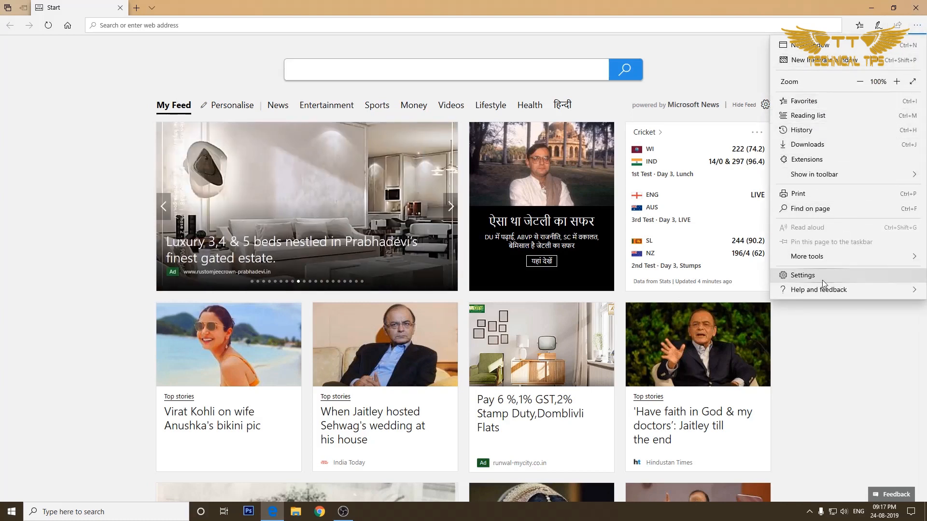
{"action": "left_click", "coordinate": [802, 275]}
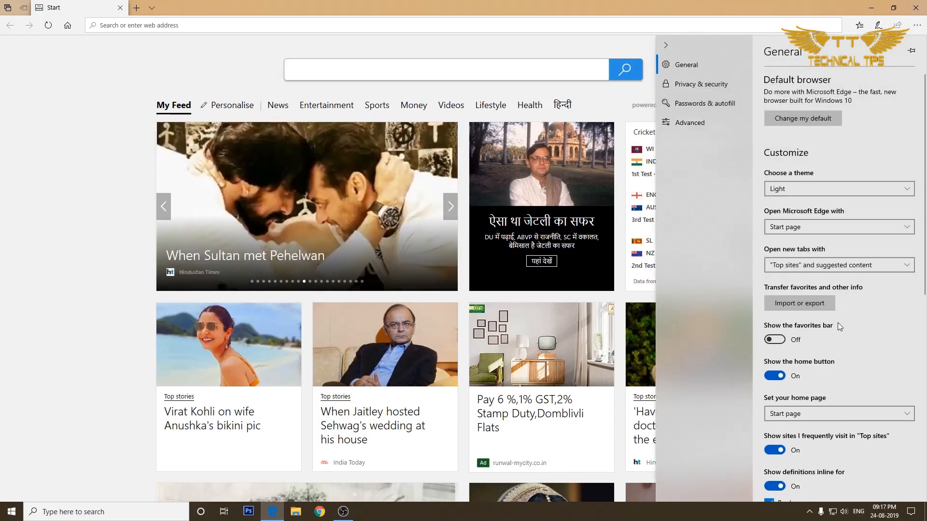
{"action": "mouse_move", "coordinate": [840, 328]}
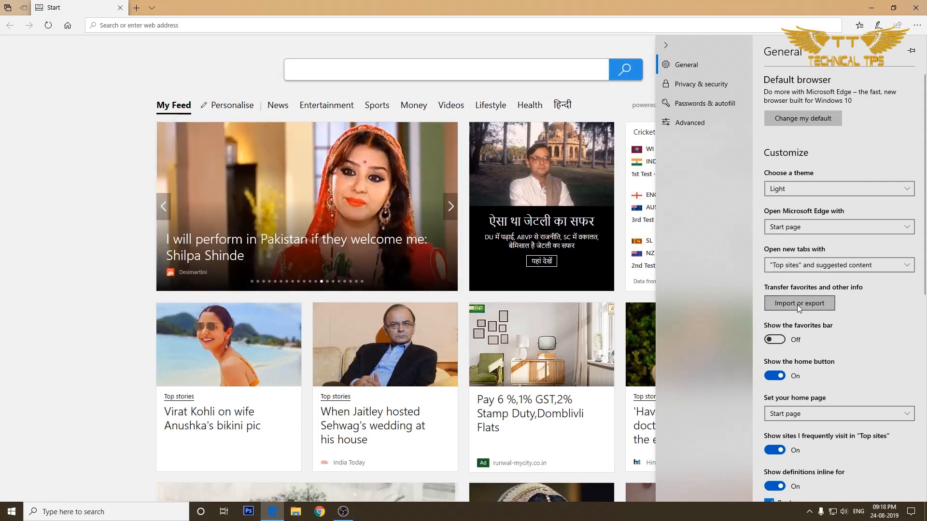
- Import favourites and browsing data from Internet Explorer via Import or export
{"action": "left_click", "coordinate": [799, 303]}
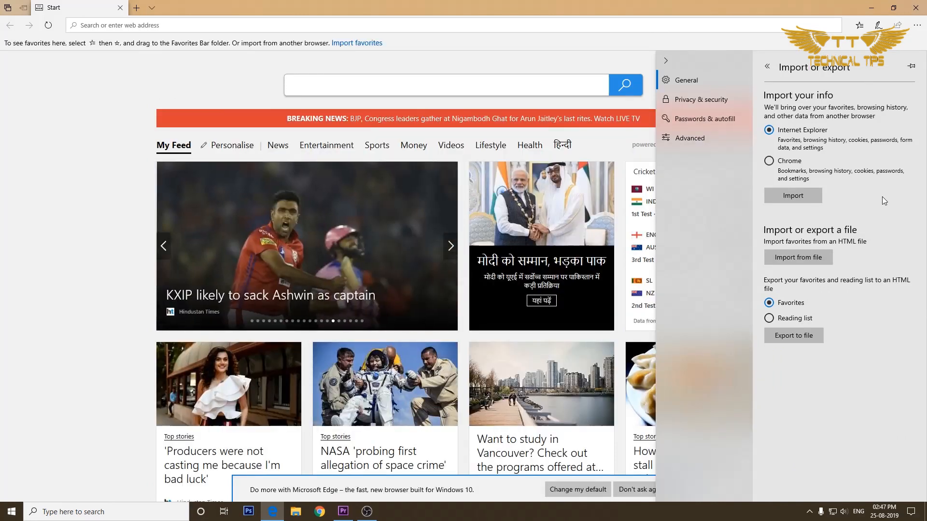
{"action": "mouse_move", "coordinate": [837, 104]}
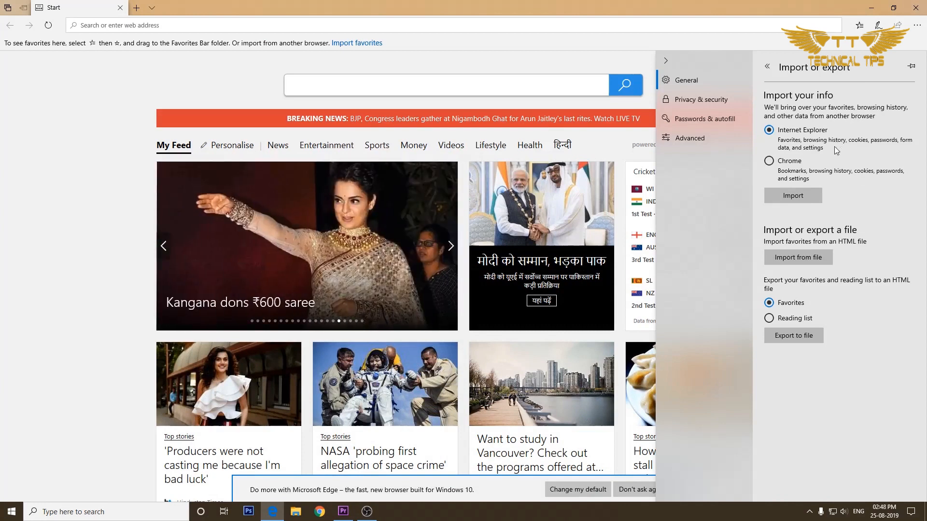
{"action": "mouse_move", "coordinate": [792, 175]}
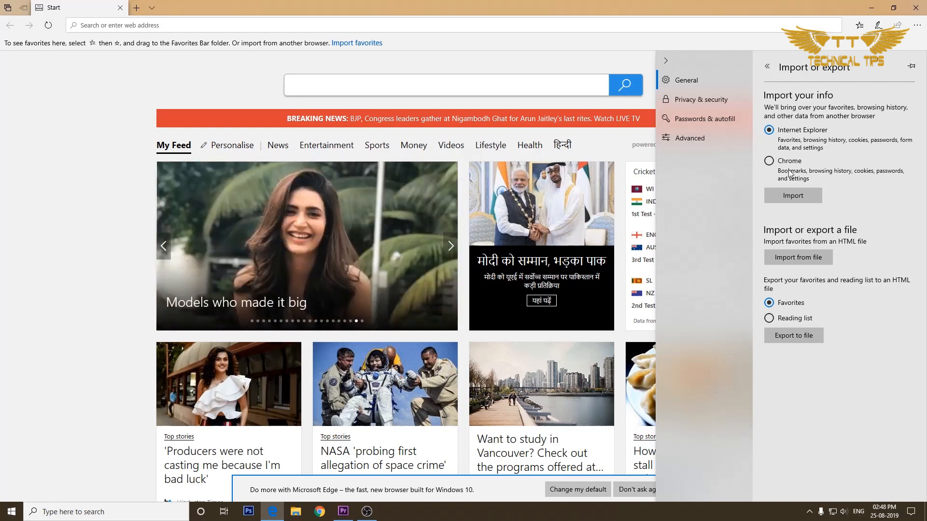
{"action": "mouse_move", "coordinate": [866, 182]}
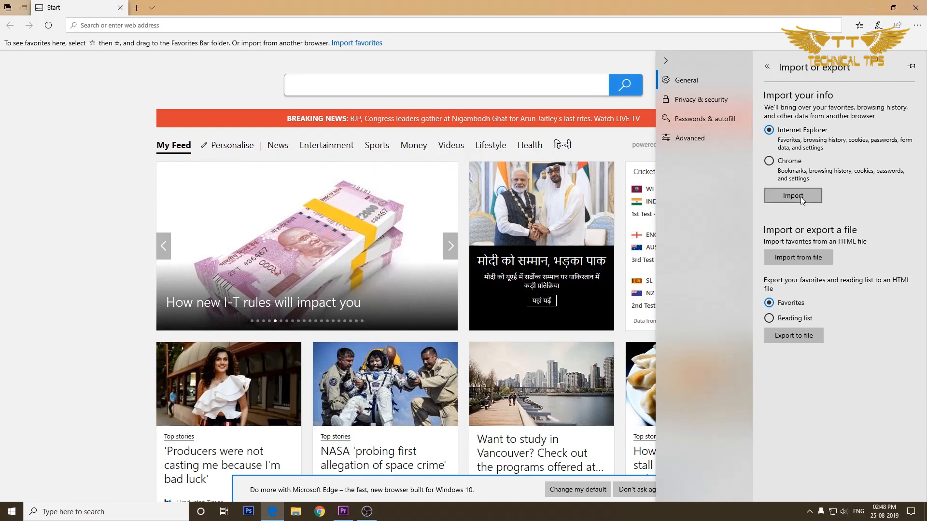
{"action": "left_click", "coordinate": [792, 195]}
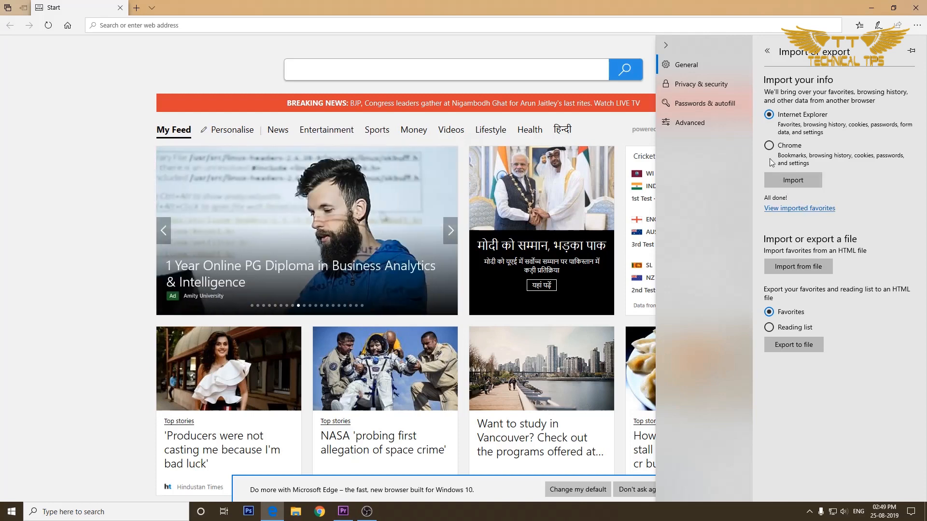
- Choose Chrome as the import source under Import your info
{"action": "left_click", "coordinate": [768, 145]}
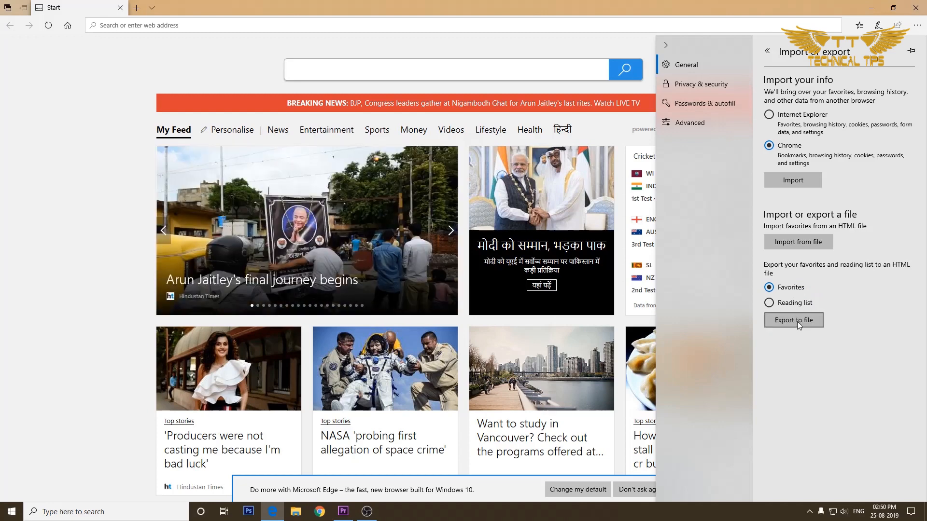
- Export favourites to the desktop as Microsoft_Edge_favorites HTML file
{"action": "left_click", "coordinate": [792, 320]}
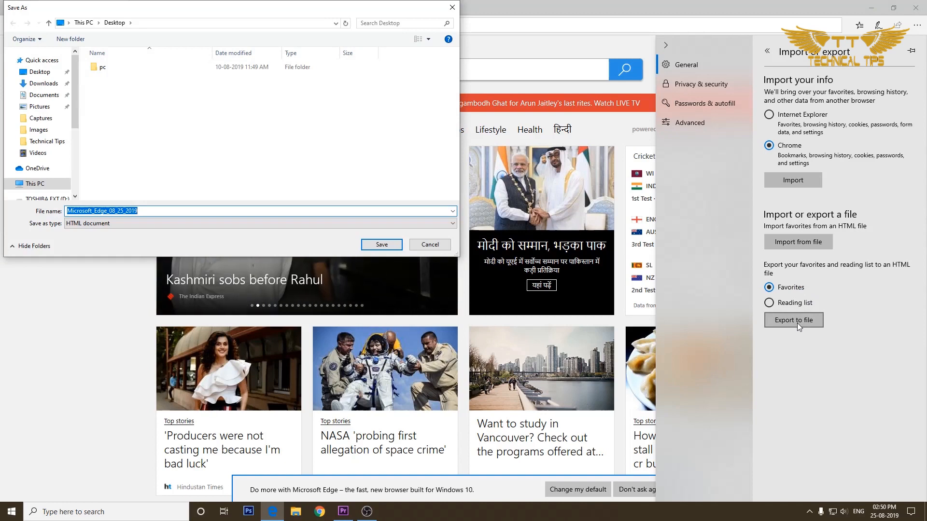
{"action": "mouse_move", "coordinate": [334, 312]}
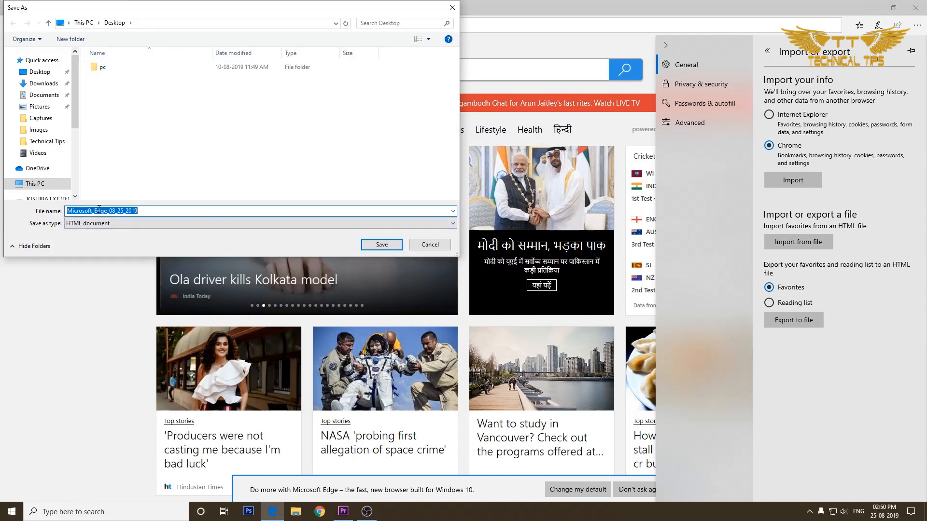
{"action": "type", "text": "Microsoft_Edge_favorites"}
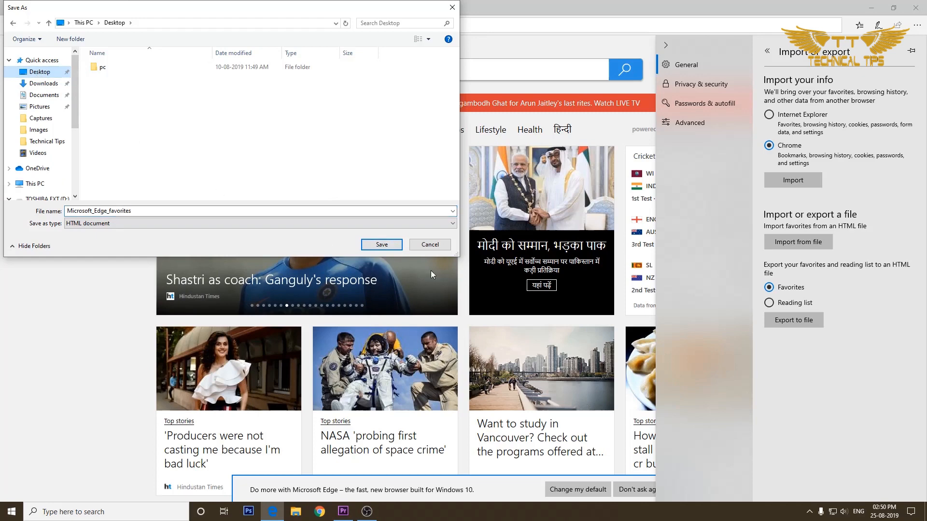
{"action": "left_click", "coordinate": [381, 244]}
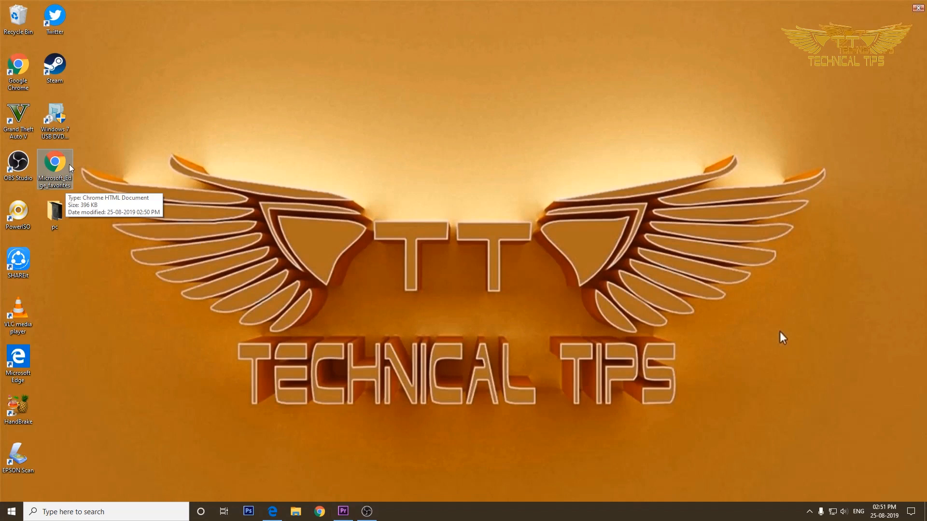
{"action": "mouse_move", "coordinate": [273, 511]}
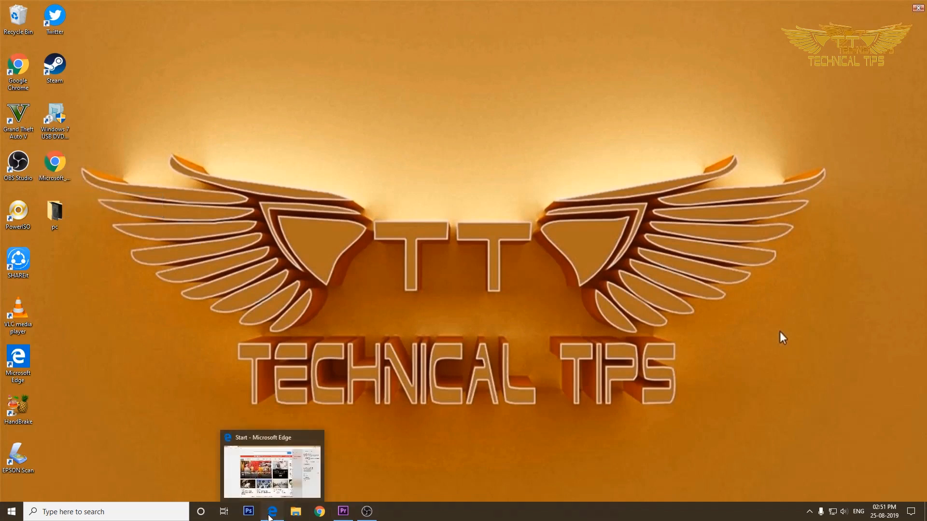
- Bring Edge back and open Settings on the Import or export page
{"action": "left_click", "coordinate": [272, 467]}
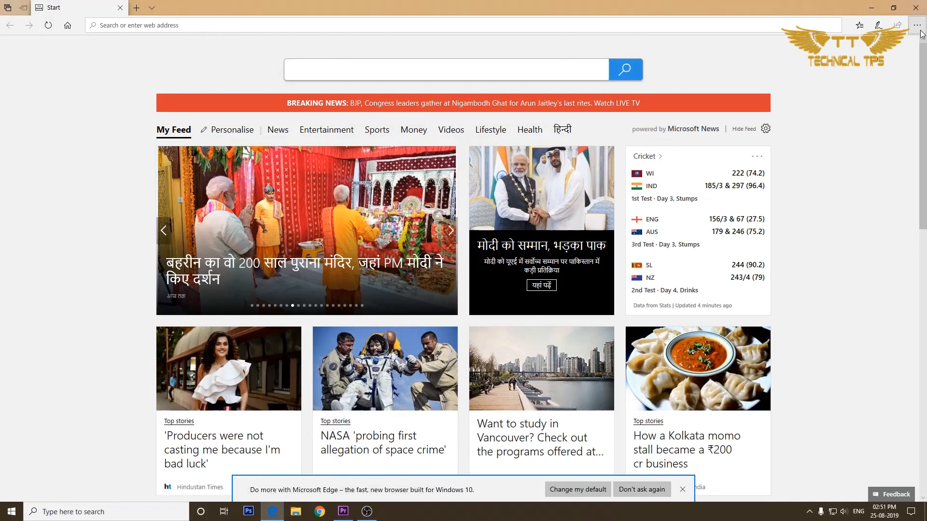
{"action": "left_click", "coordinate": [916, 25]}
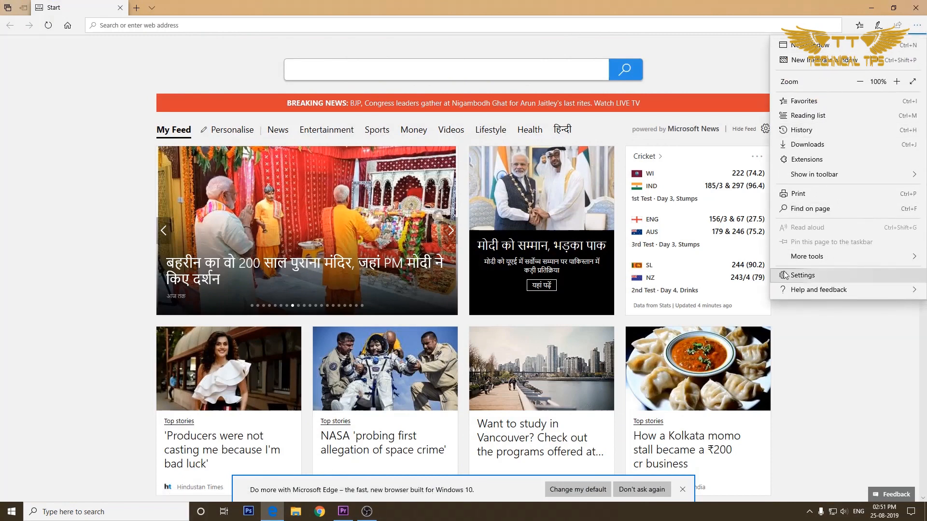
{"action": "left_click", "coordinate": [801, 274]}
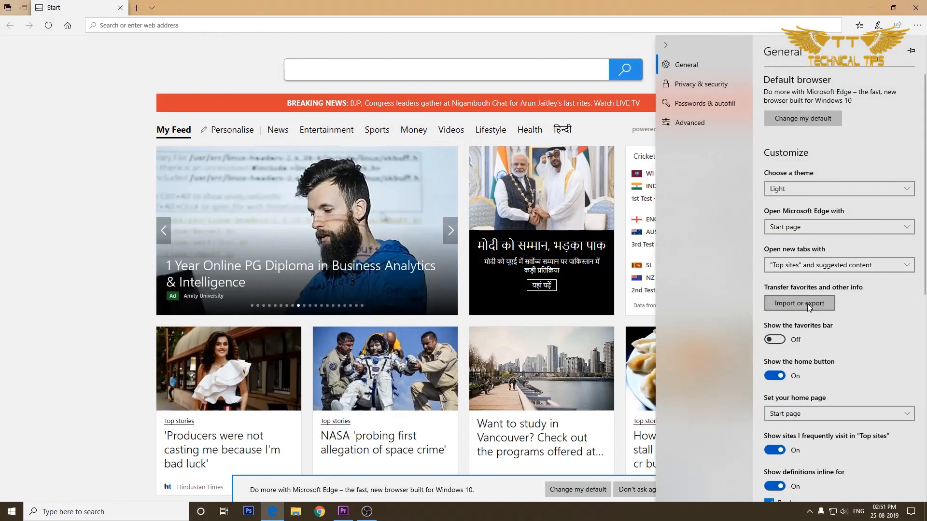
{"action": "left_click", "coordinate": [798, 303]}
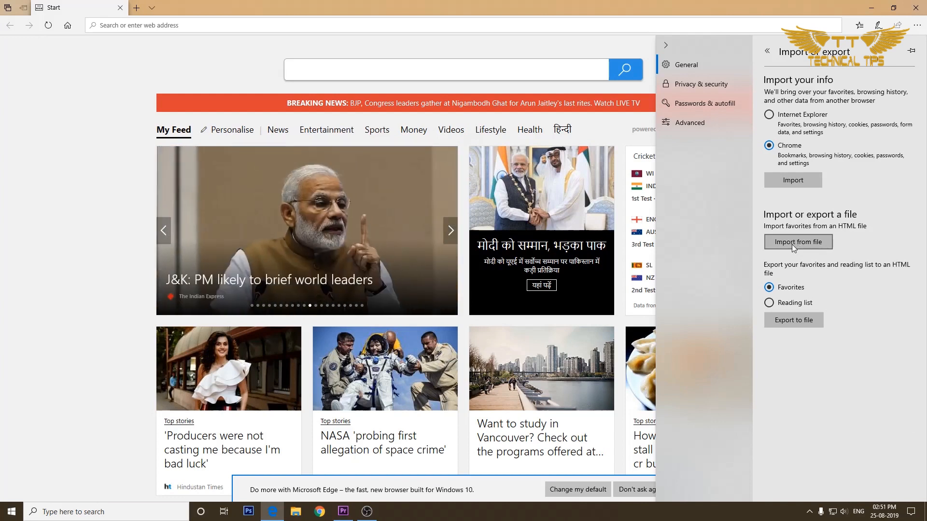
- Import favourites from the Microsoft_Edge_favorites file on the desktop
{"action": "left_click", "coordinate": [798, 242]}
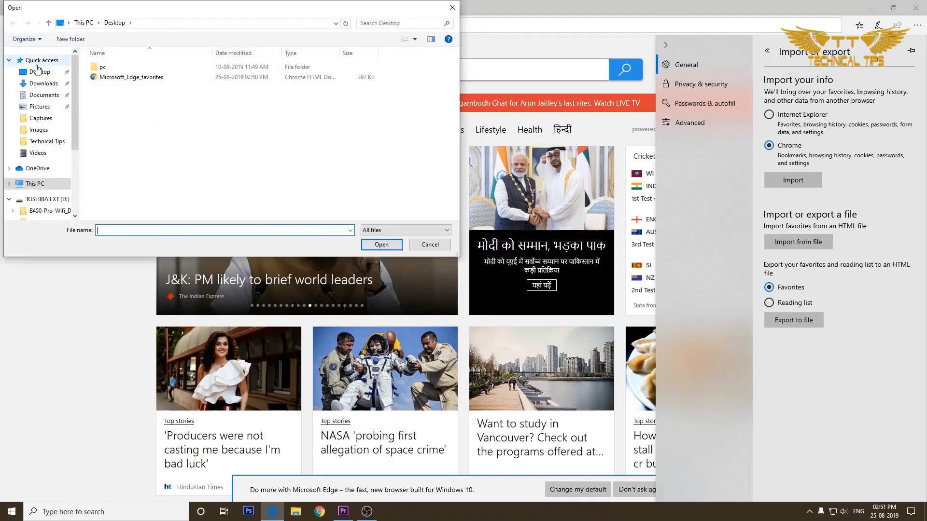
{"action": "left_click", "coordinate": [131, 77]}
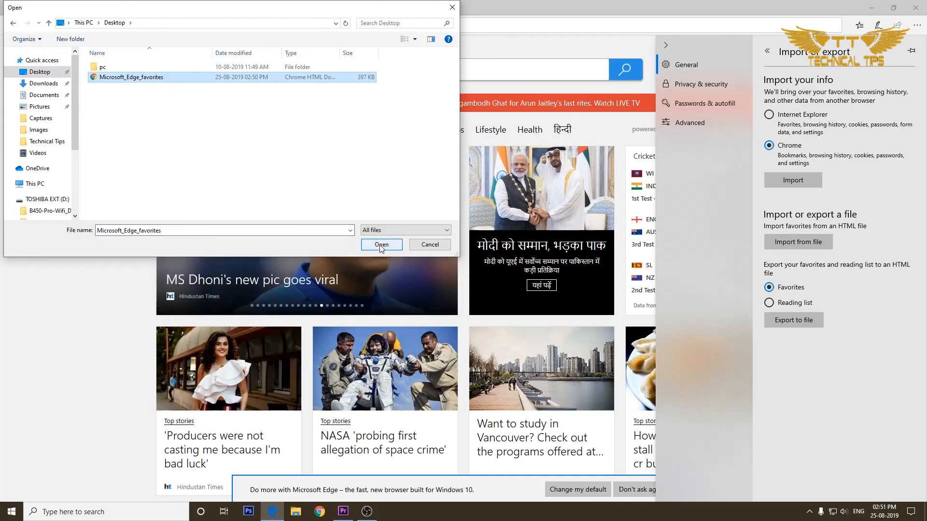
{"action": "left_click", "coordinate": [381, 245]}
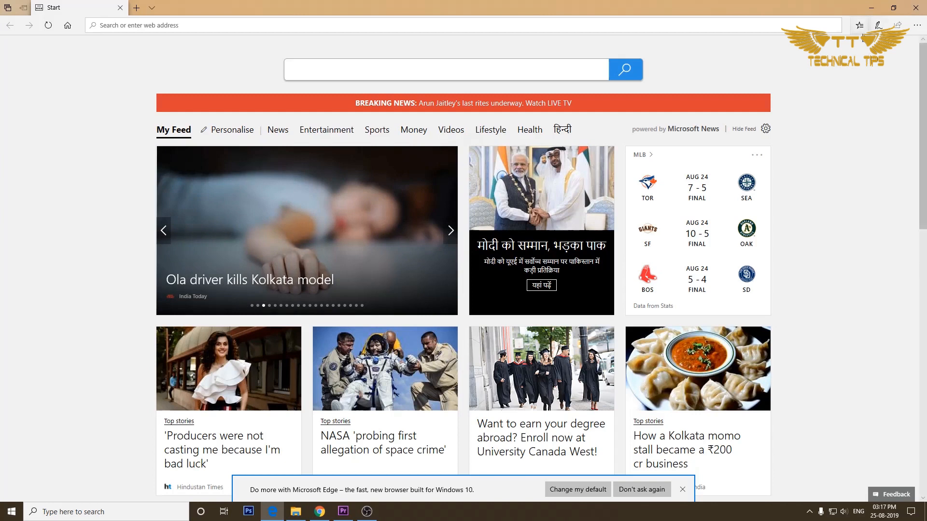
{"action": "mouse_move", "coordinate": [859, 25]}
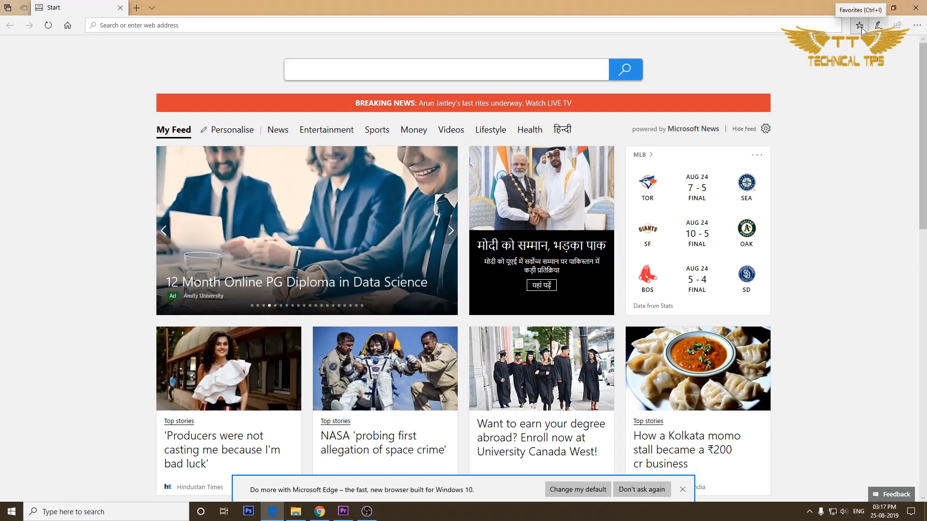
{"action": "mouse_move", "coordinate": [860, 31]}
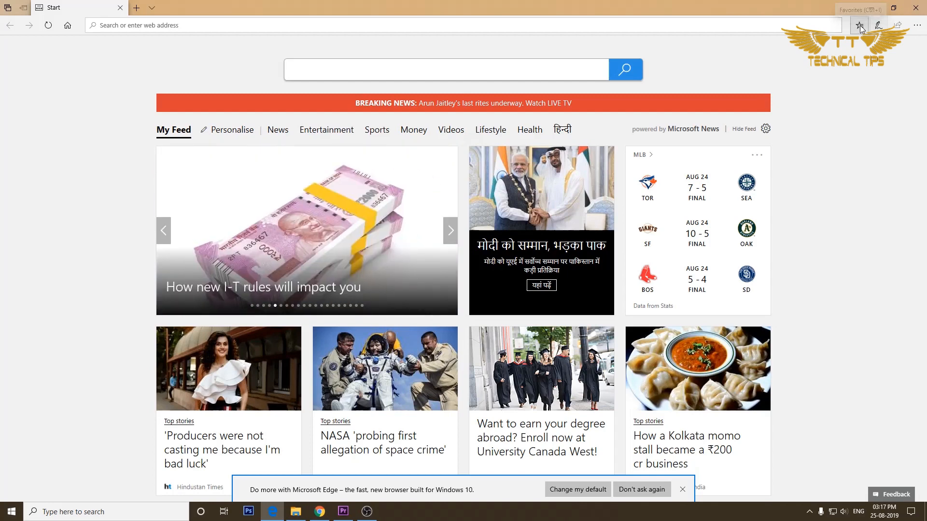
- Show the Chrome, Internet Explorer and Microsoft_Edge_favorites folders in the Favorites pane
{"action": "left_click", "coordinate": [859, 25]}
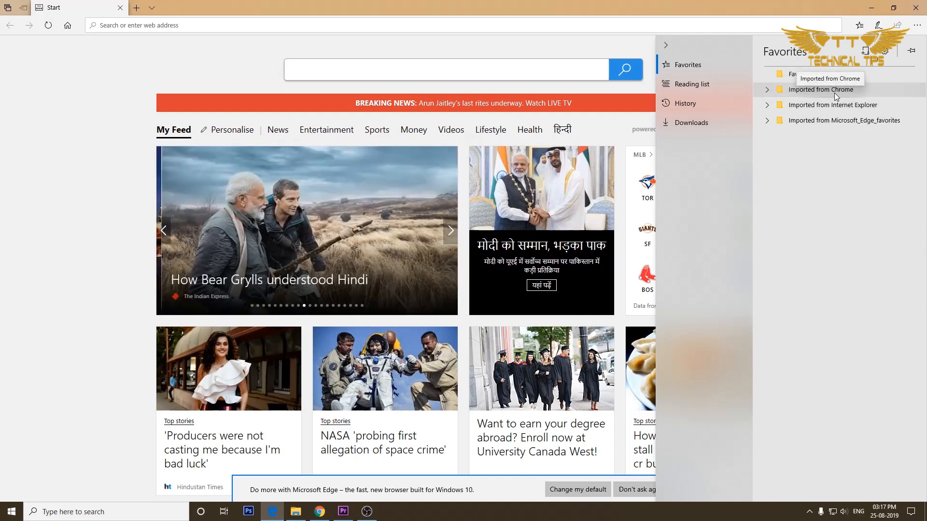
{"action": "mouse_move", "coordinate": [834, 105]}
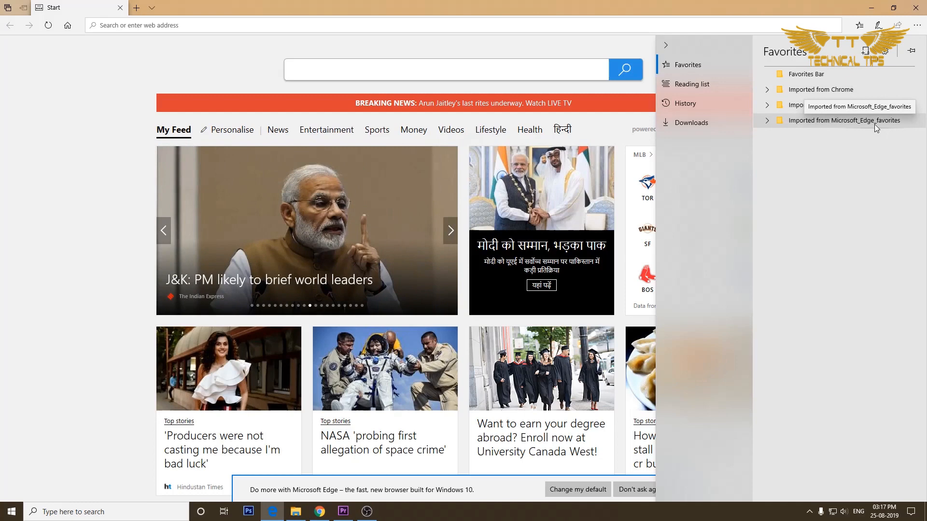
{"action": "left_click", "coordinate": [858, 24]}
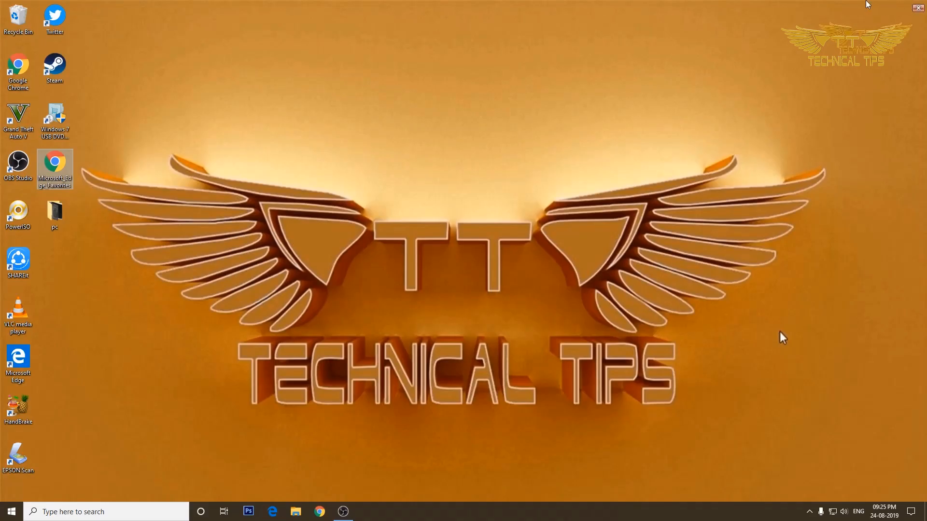
{"action": "mouse_move", "coordinate": [699, 137]}
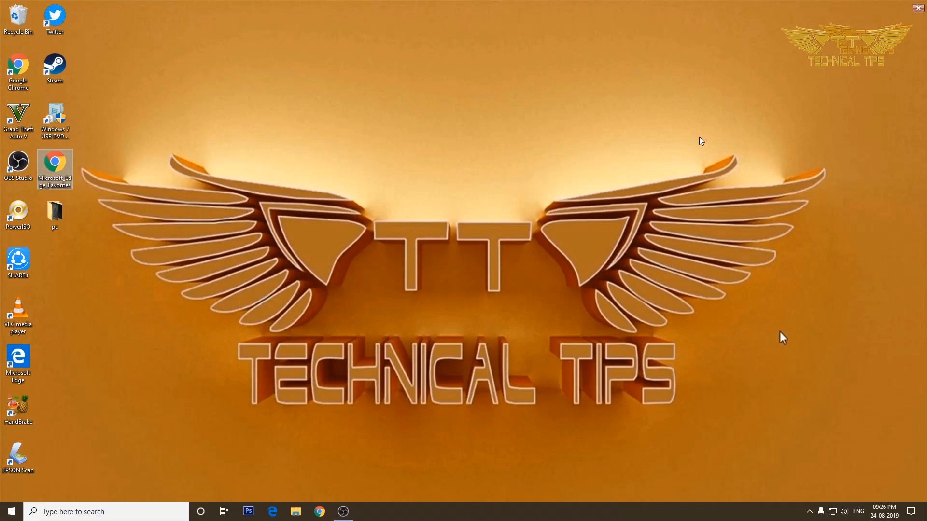
{"action": "mouse_move", "coordinate": [701, 146]}
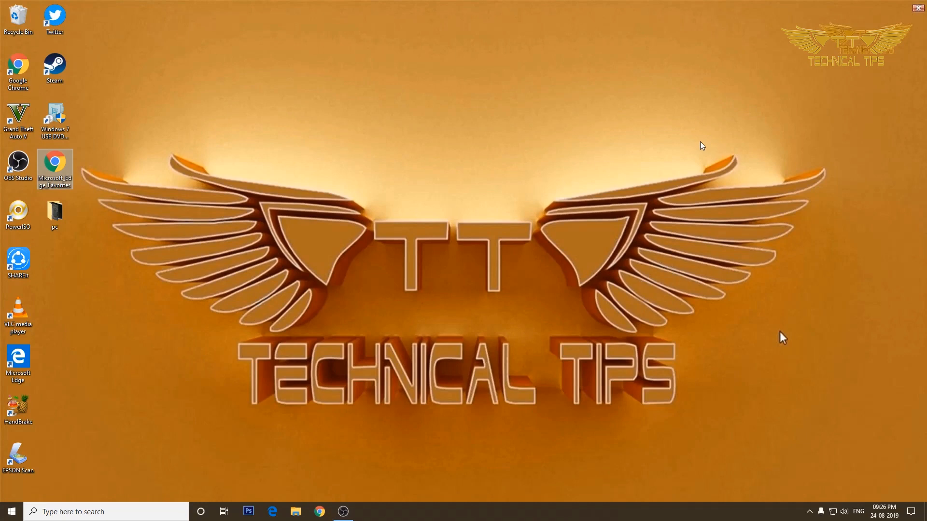